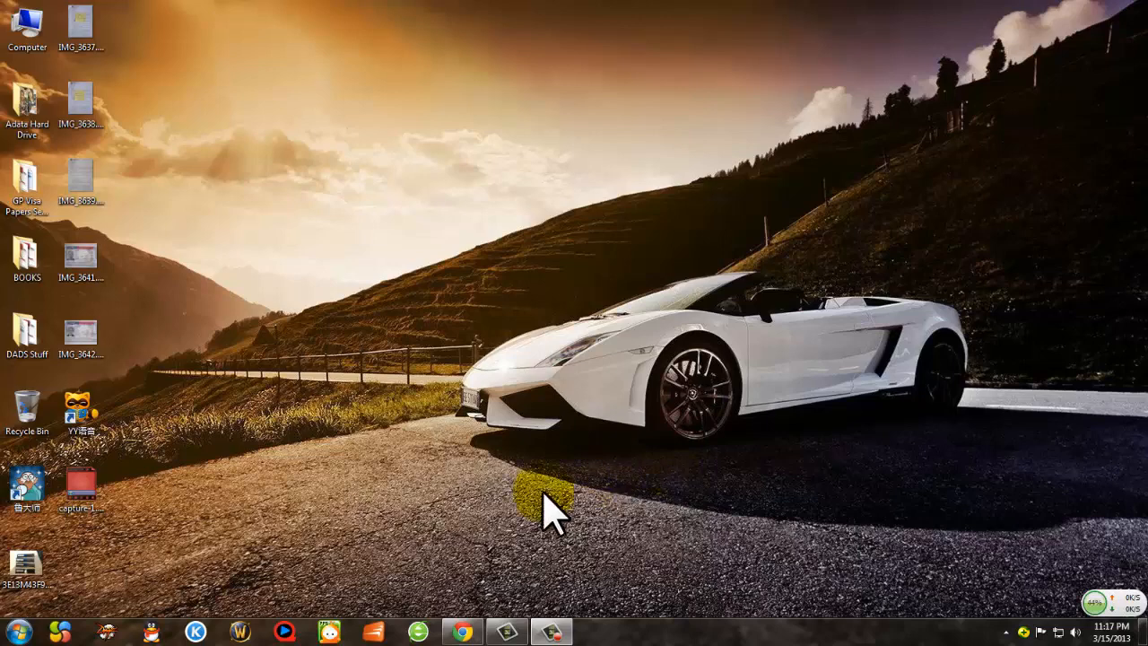
{"action": "mouse_move", "coordinate": [448, 421]}
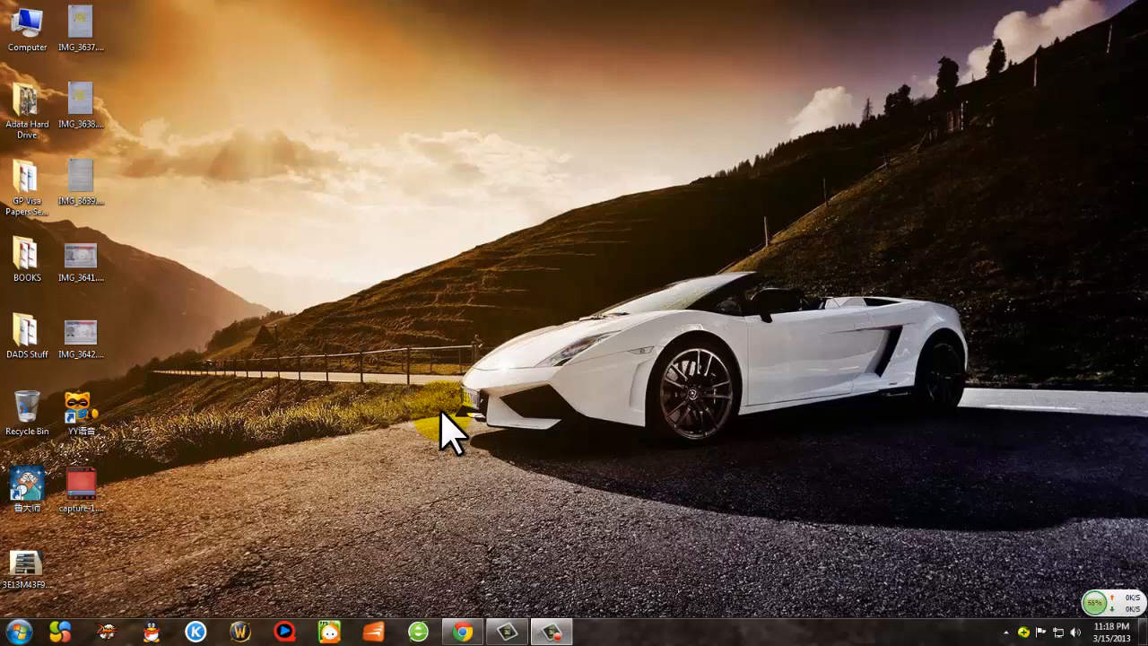
{"action": "mouse_move", "coordinate": [130, 623]}
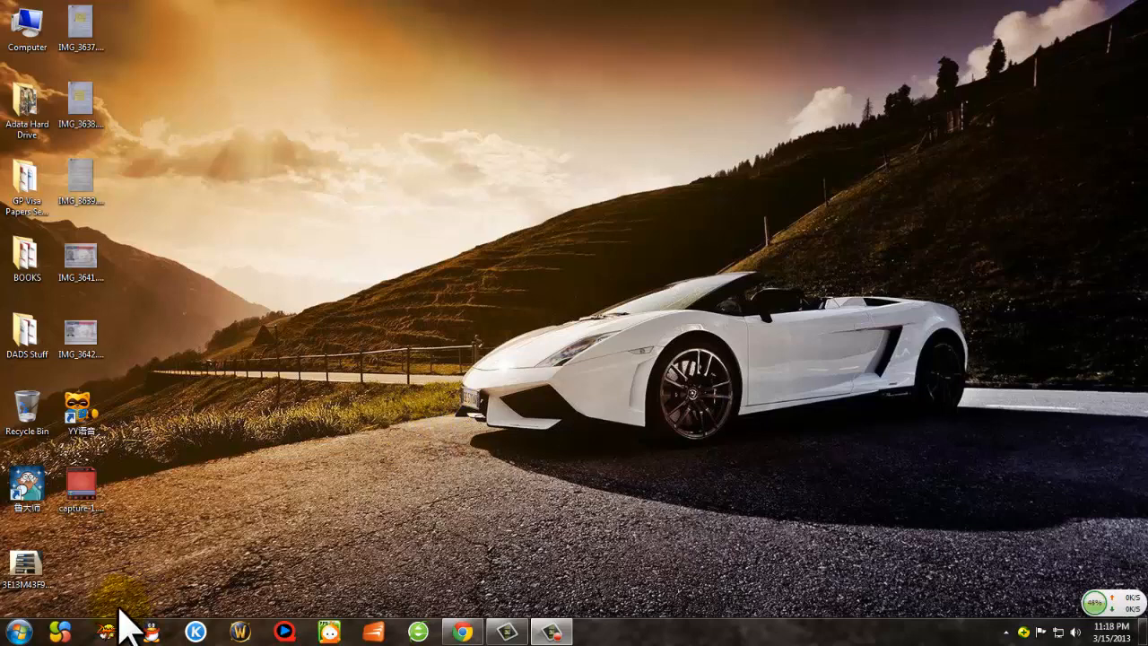
{"action": "mouse_move", "coordinate": [538, 583]}
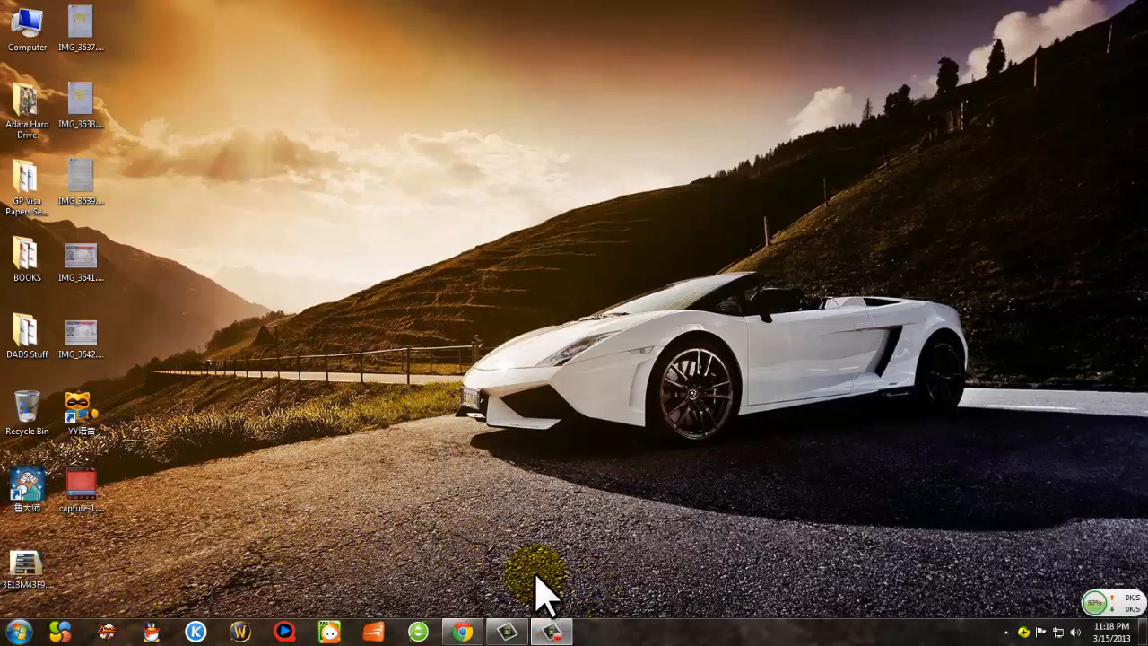
{"action": "mouse_move", "coordinate": [318, 413]}
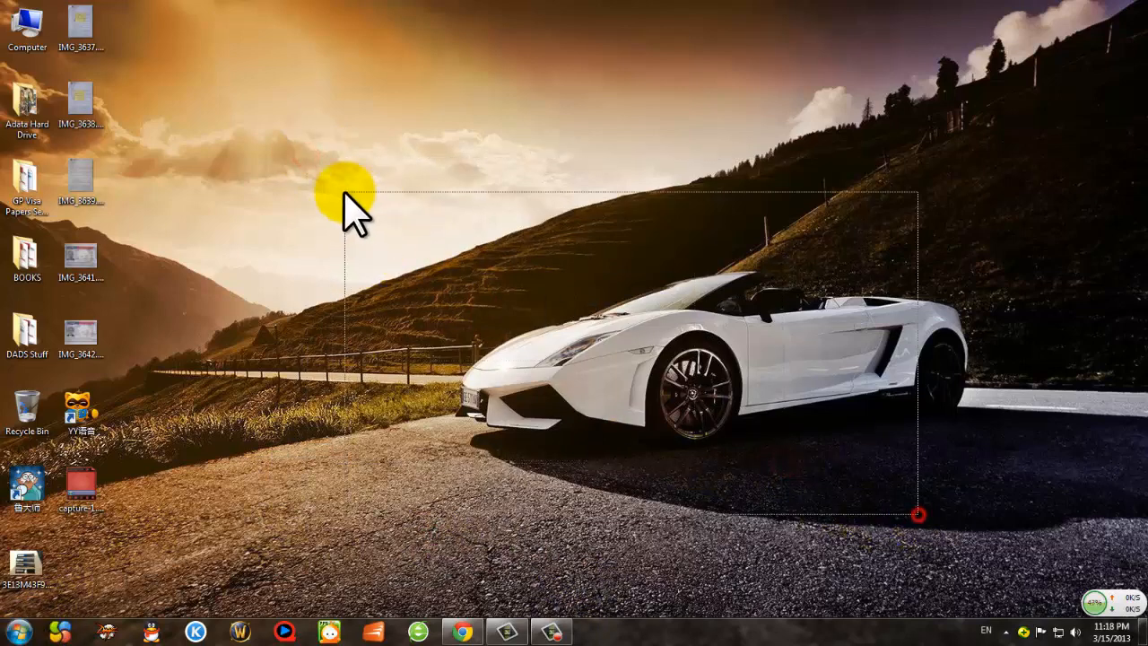
{"action": "mouse_move", "coordinate": [646, 520]}
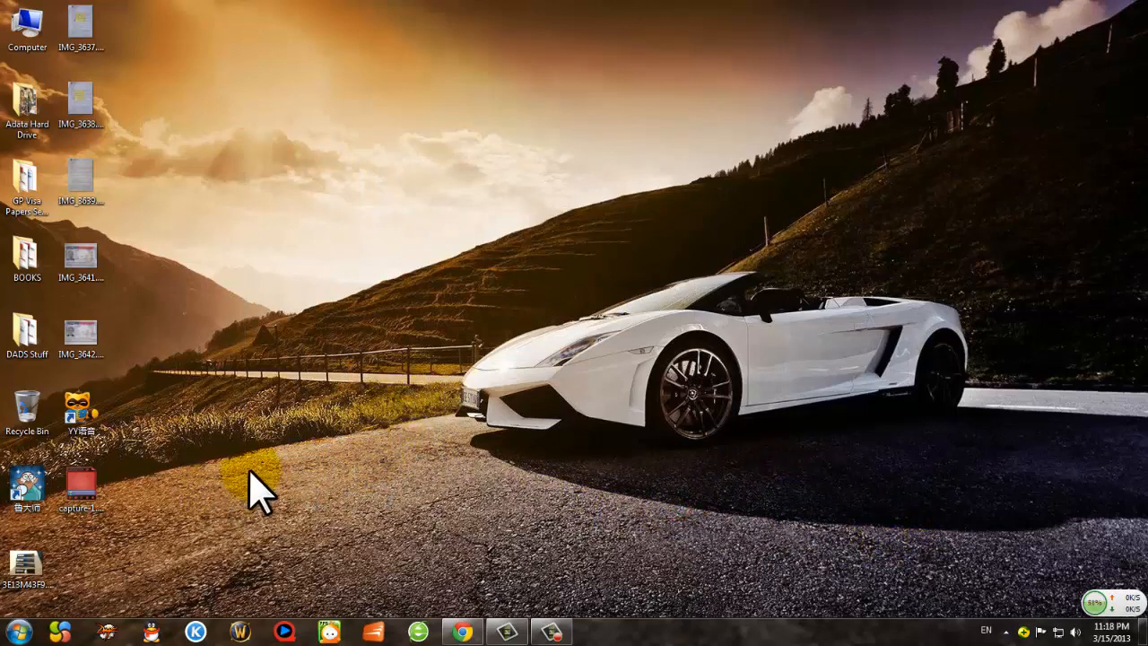
- Search the Start menu for gpedit.msc to launch the Local Group Policy Editor
{"action": "left_click_drag", "start_coordinate": [264, 498], "coordinate": [977, 198]}
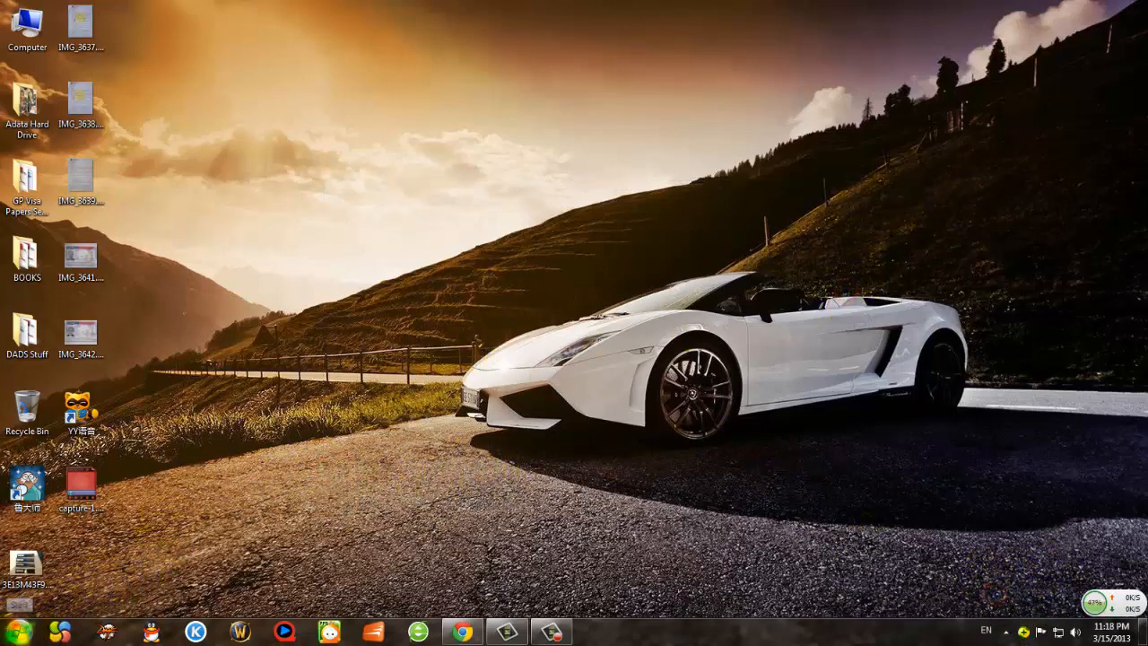
{"action": "left_click", "coordinate": [19, 631]}
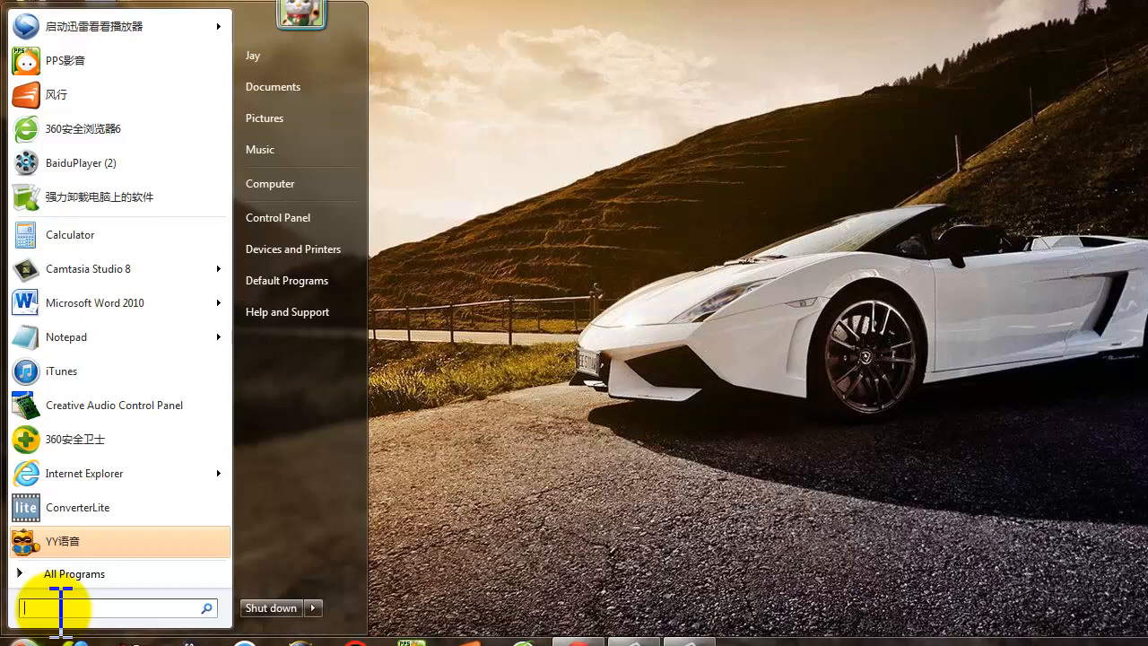
{"action": "type", "text": "gp"}
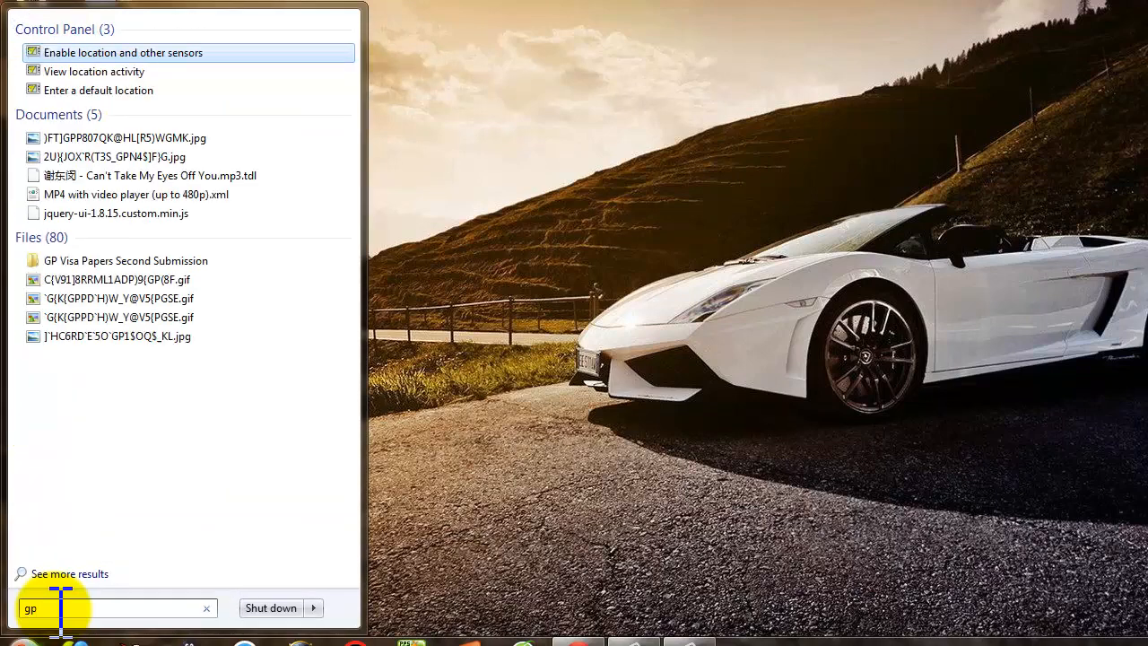
{"action": "type", "text": "d"}
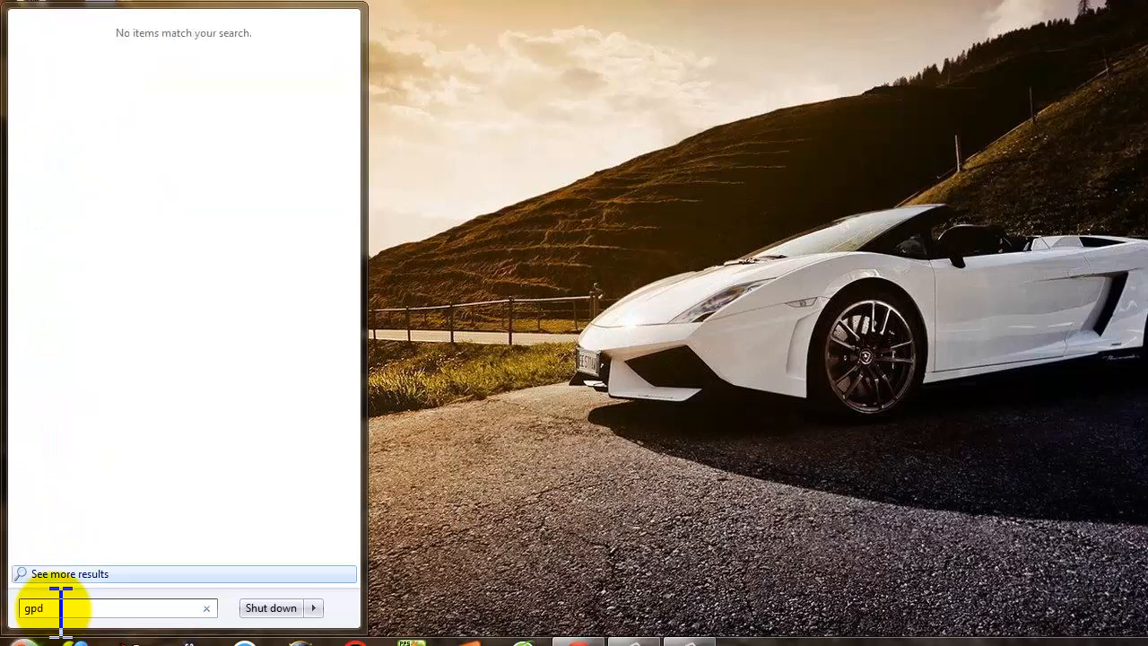
{"action": "key", "text": "Backspace"}
{"action": "type", "text": "edit."}
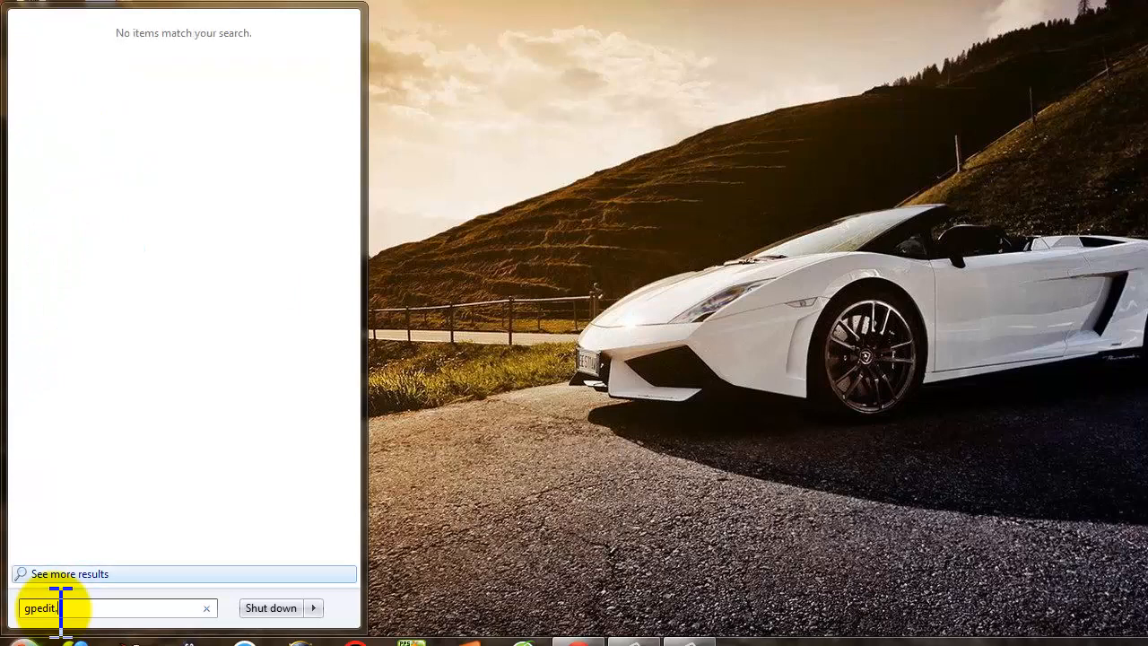
{"action": "type", "text": "msc"}
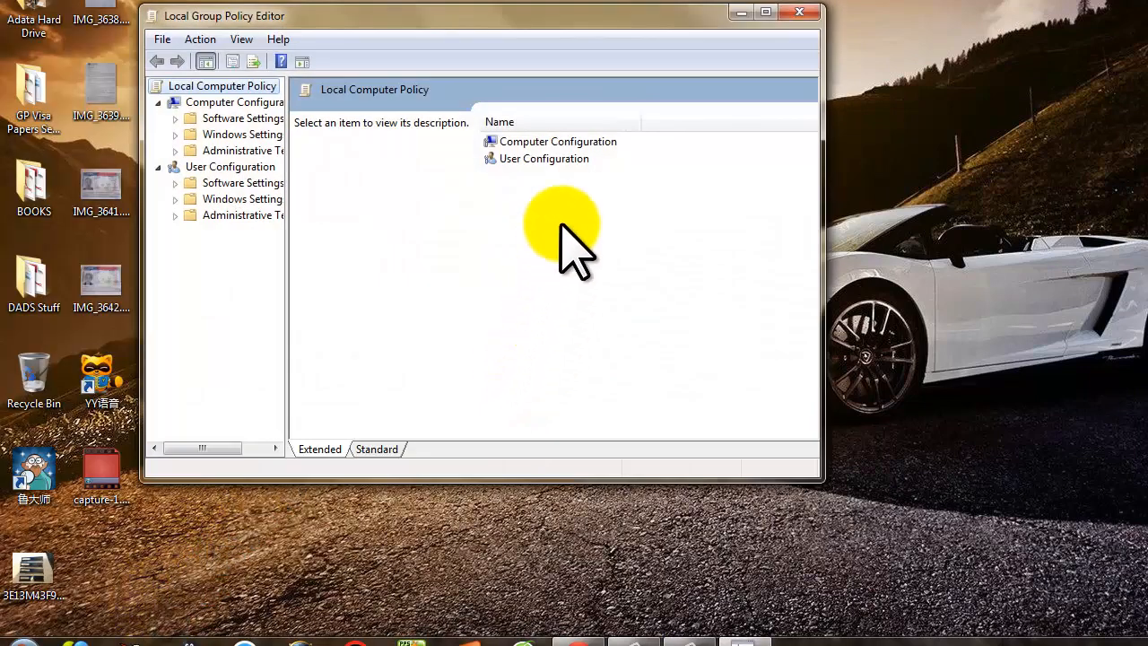
{"action": "mouse_move", "coordinate": [287, 215]}
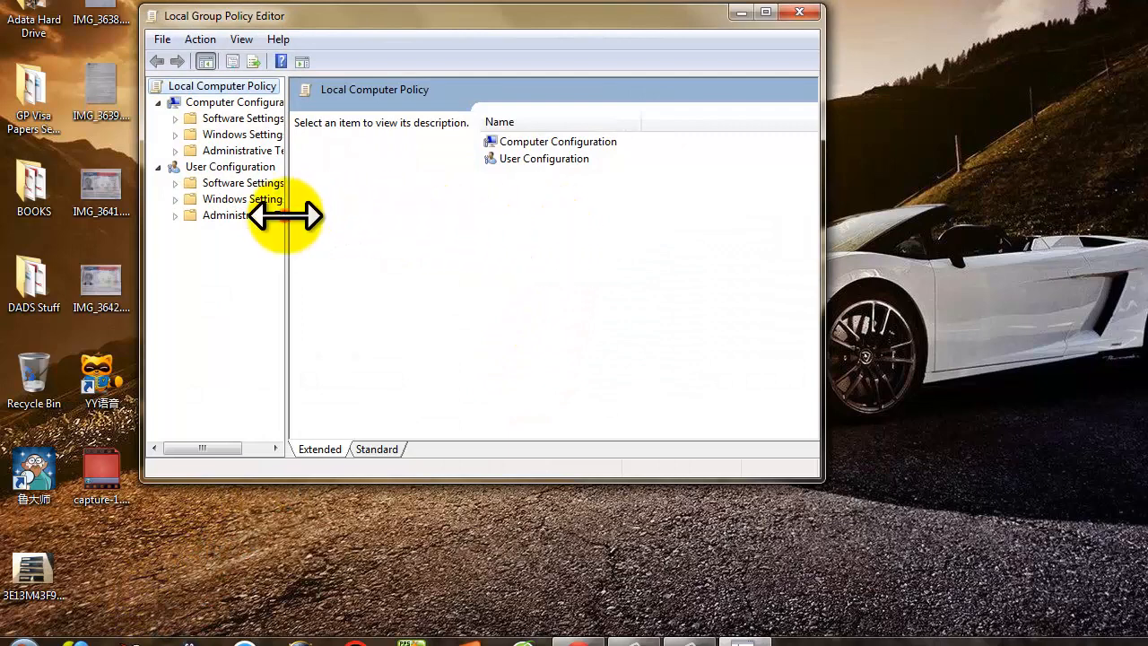
- Widen the policy tree pane to show full folder names and move the window to screen centre
{"action": "left_click_drag", "start_coordinate": [286, 215], "coordinate": [388, 215]}
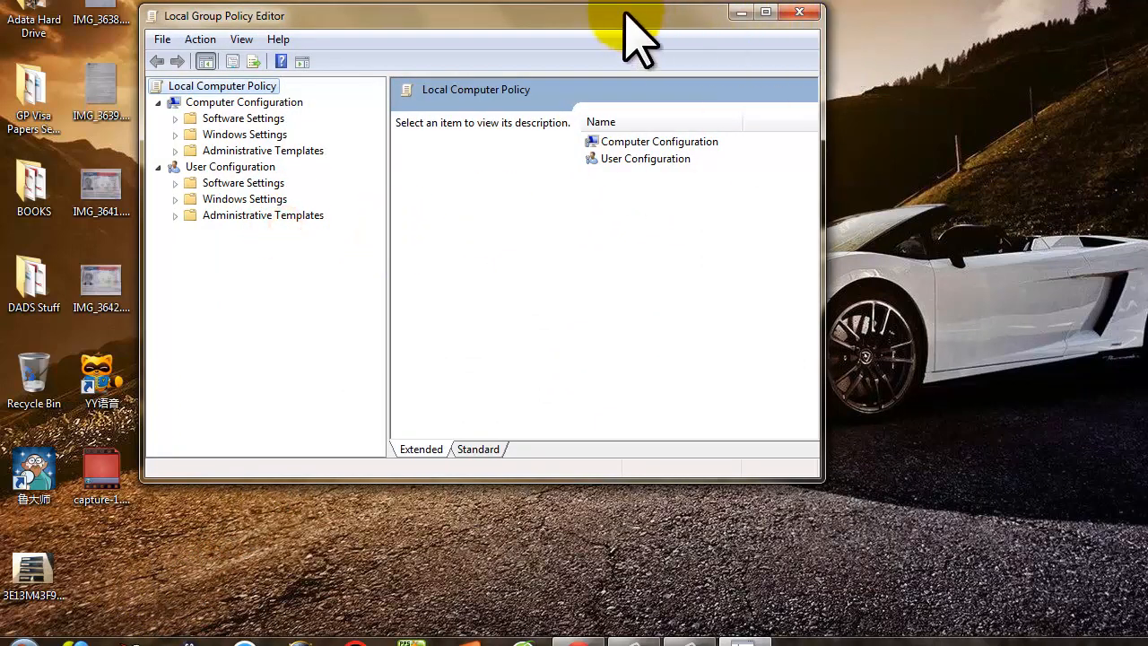
{"action": "left_click_drag", "start_coordinate": [484, 16], "coordinate": [695, 47]}
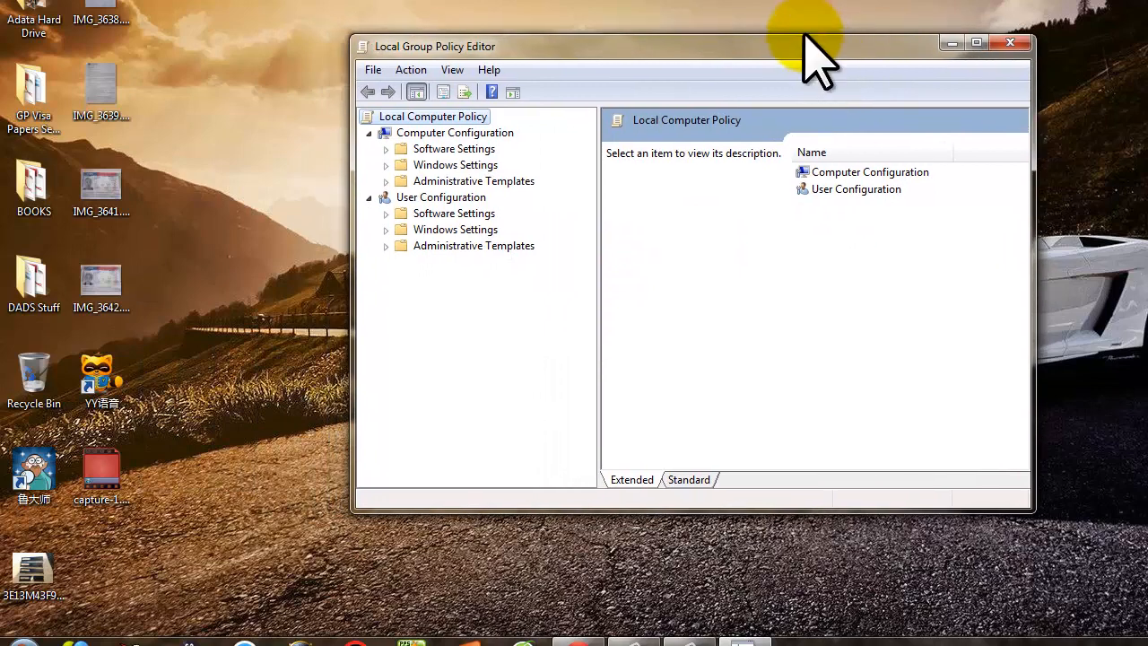
{"action": "mouse_move", "coordinate": [614, 98]}
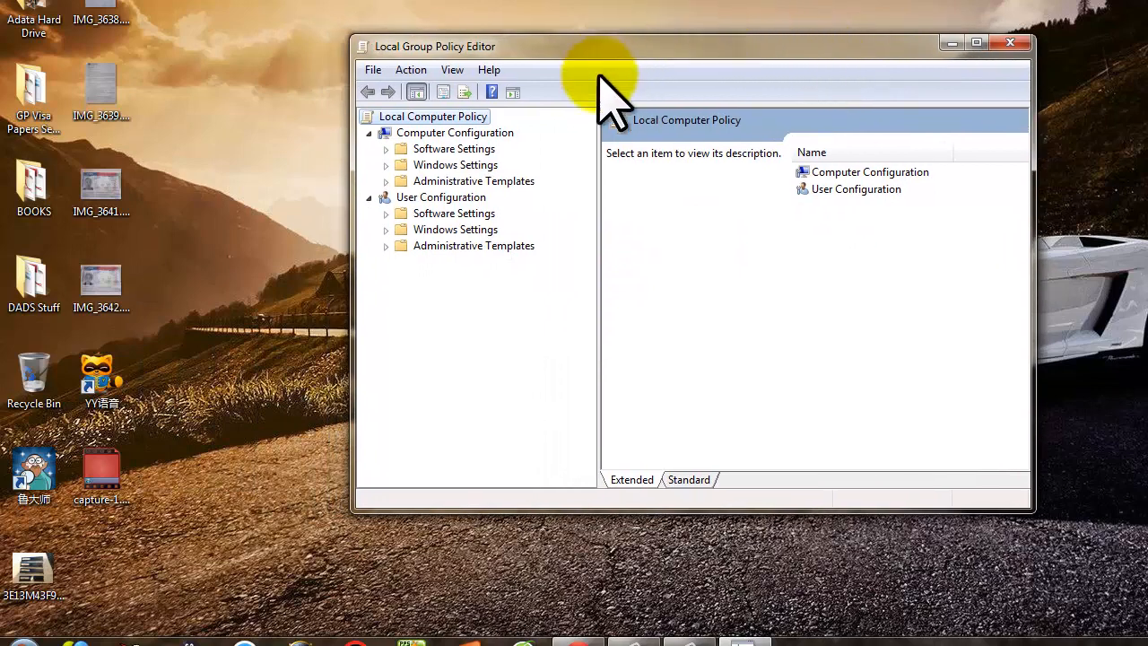
{"action": "mouse_move", "coordinate": [678, 280]}
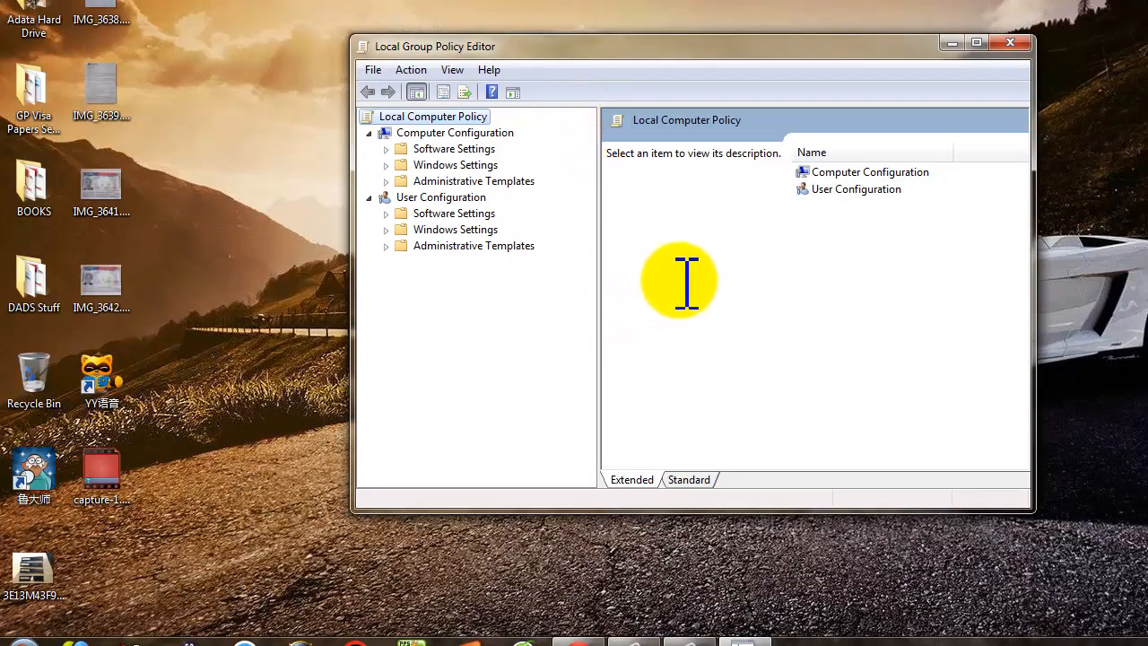
{"action": "mouse_move", "coordinate": [601, 345]}
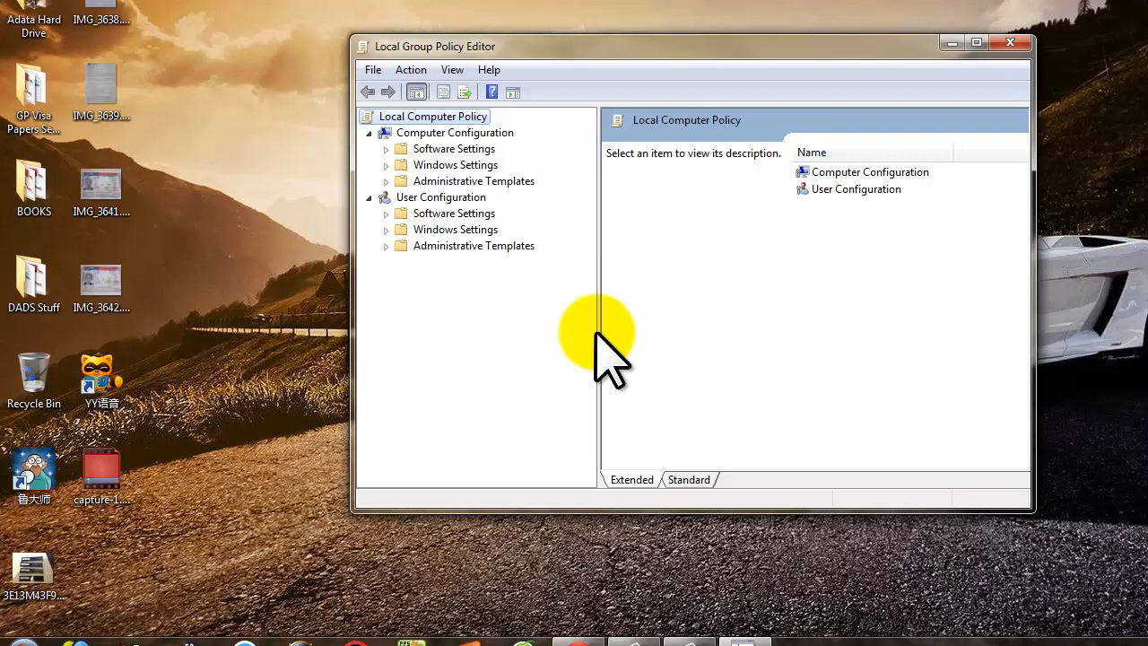
{"action": "mouse_move", "coordinate": [583, 314]}
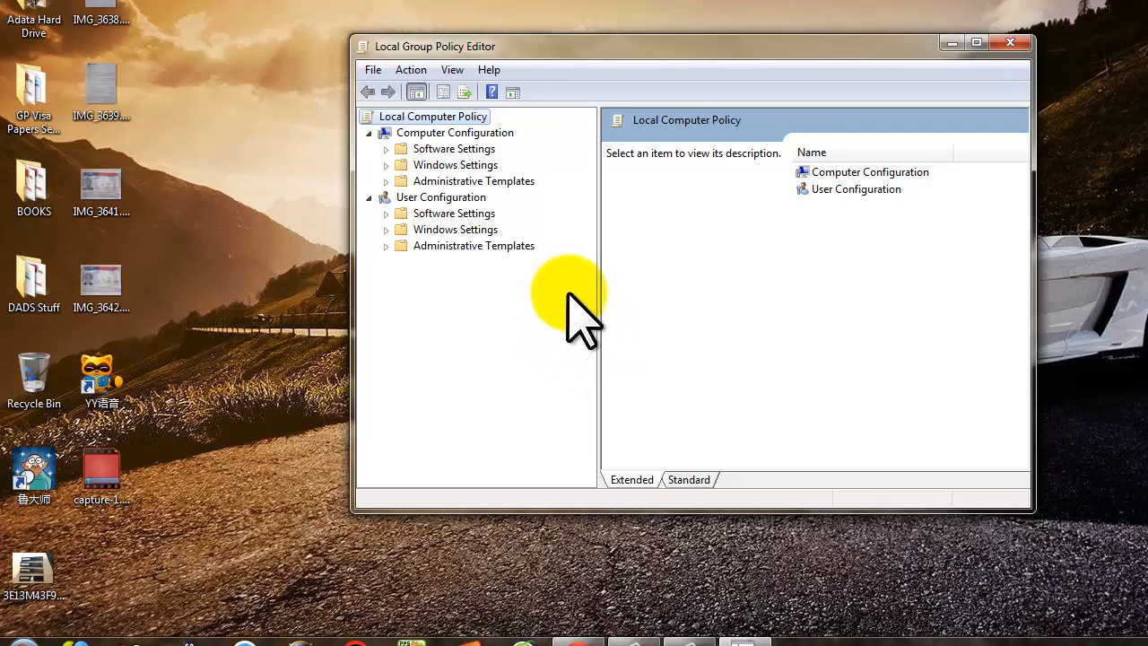
{"action": "mouse_move", "coordinate": [403, 197]}
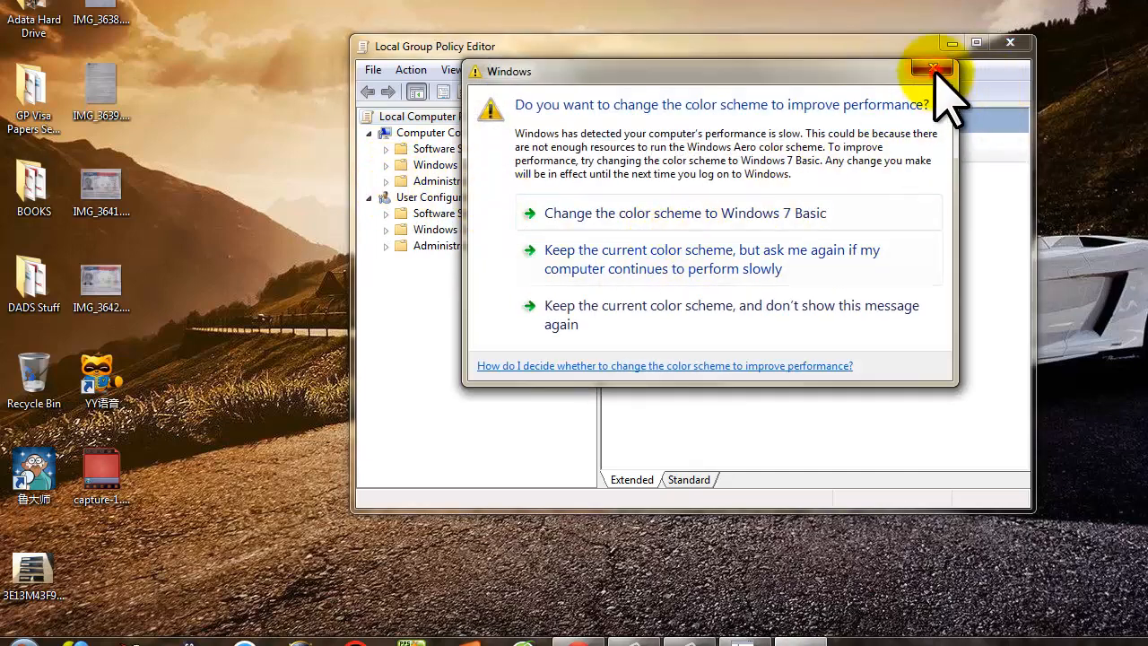
- Expand Administrative Templates > Network > QoS Packet Scheduler and select Limit reservable bandwidth
{"action": "left_click", "coordinate": [934, 70]}
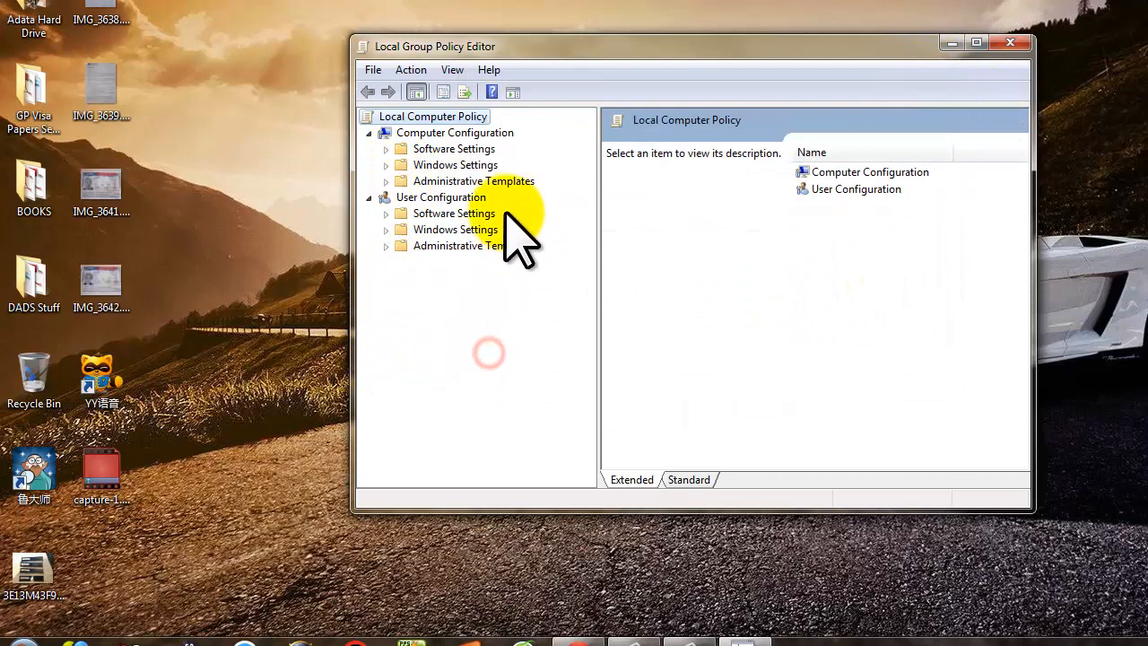
{"action": "mouse_move", "coordinate": [394, 207]}
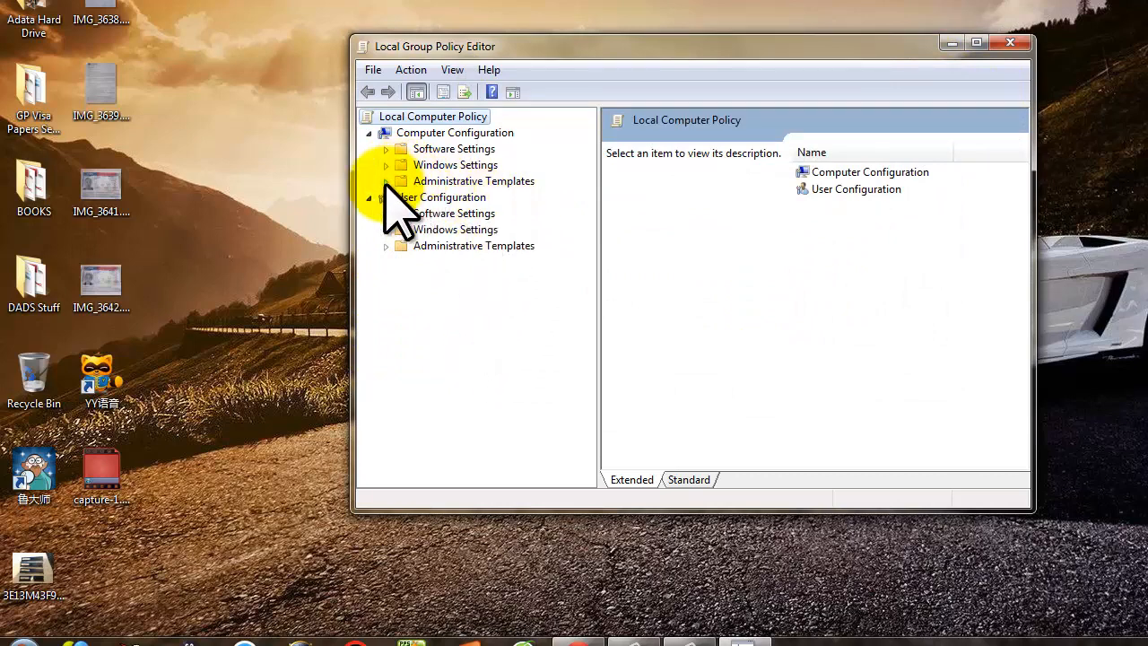
{"action": "left_click", "coordinate": [385, 180]}
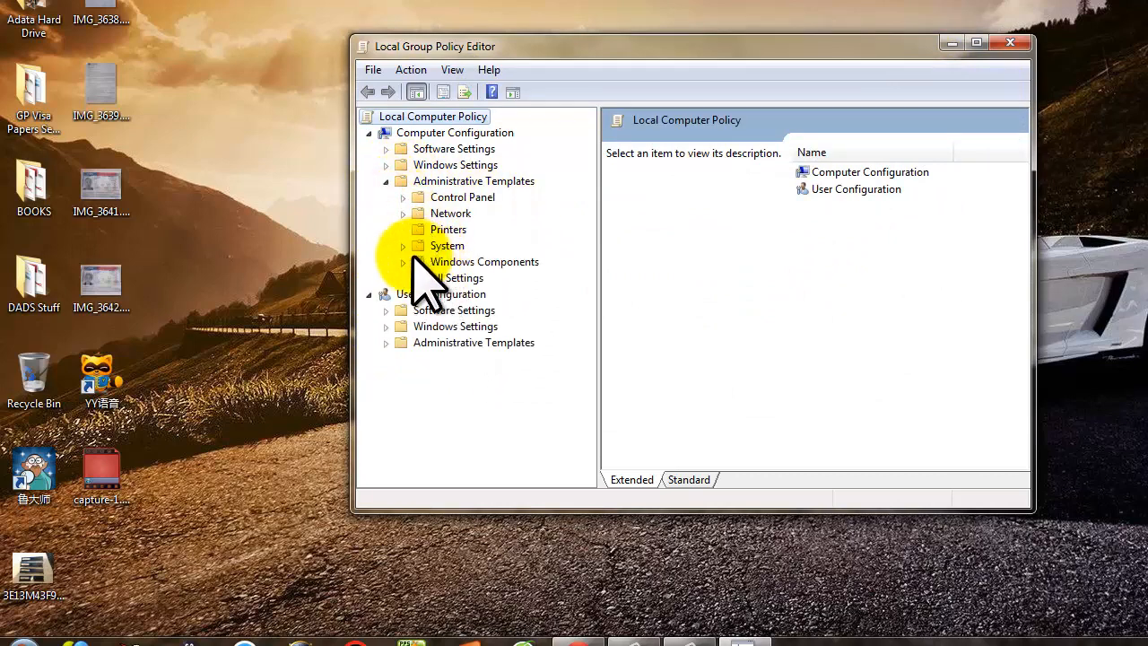
{"action": "left_click", "coordinate": [403, 212]}
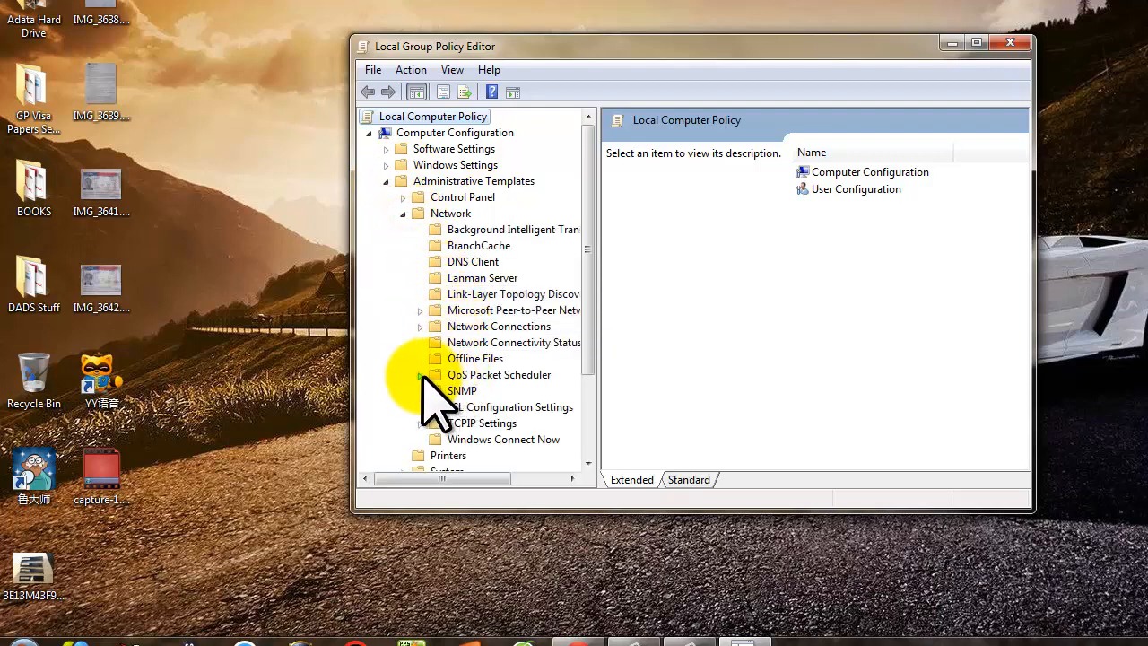
{"action": "left_click", "coordinate": [420, 374]}
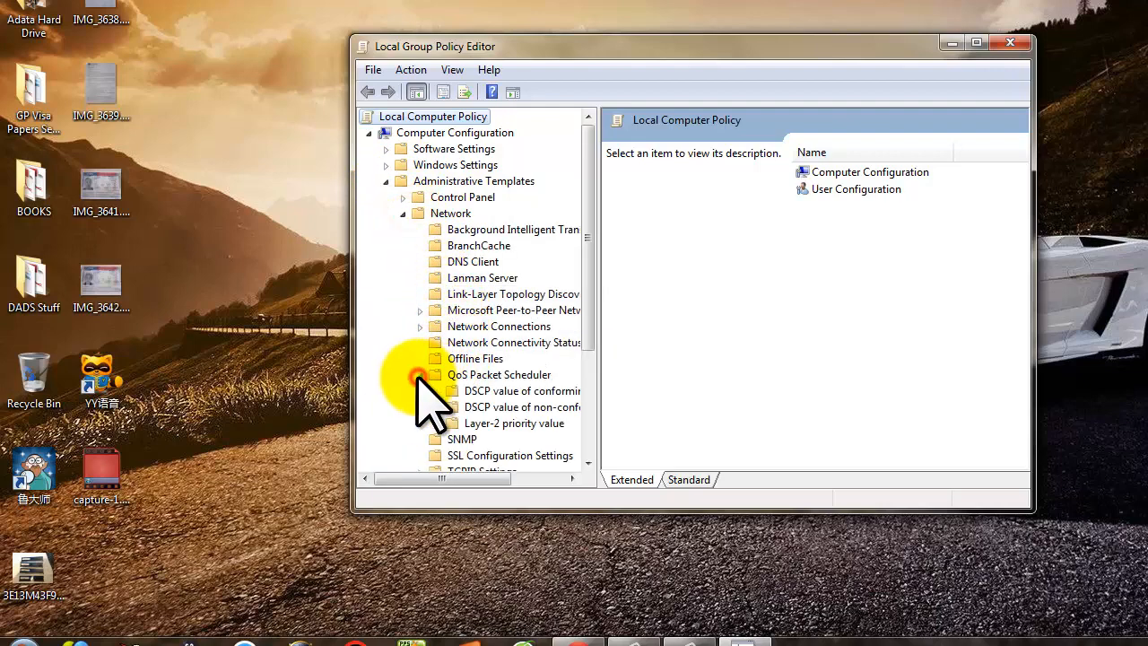
{"action": "mouse_move", "coordinate": [466, 395]}
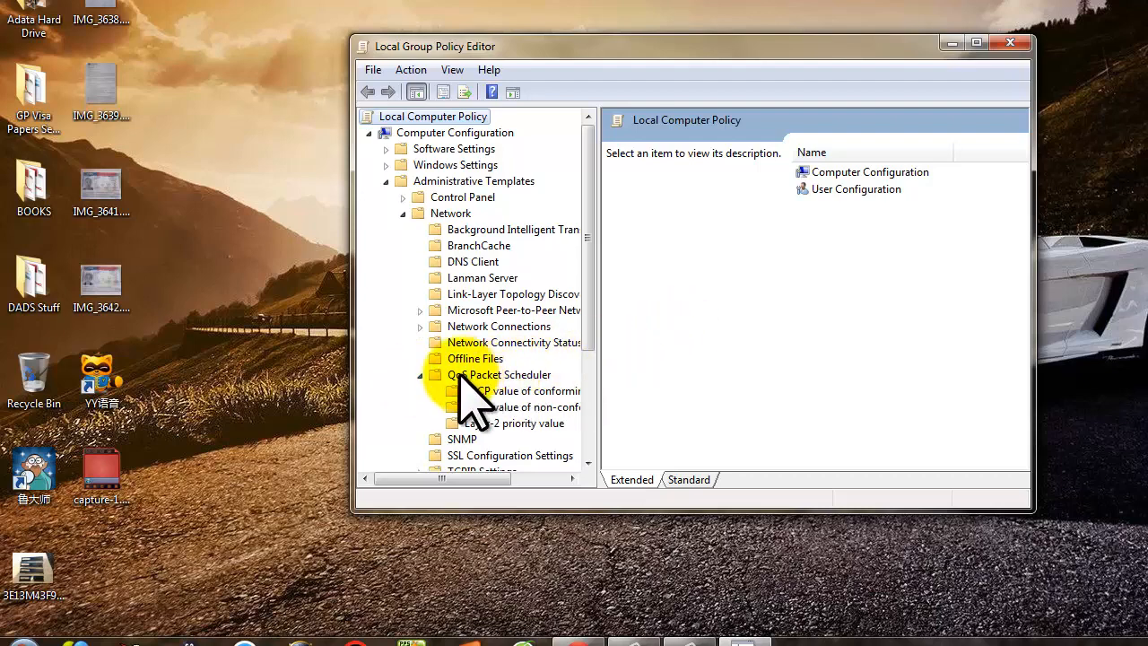
{"action": "left_click", "coordinate": [500, 374]}
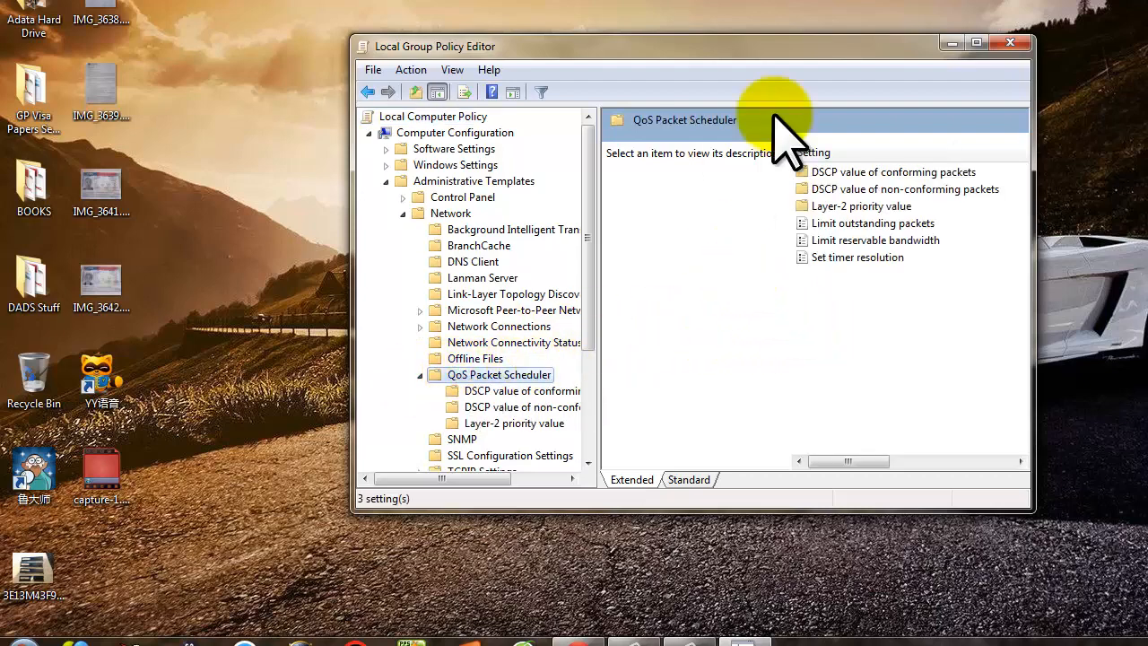
{"action": "mouse_move", "coordinate": [829, 273]}
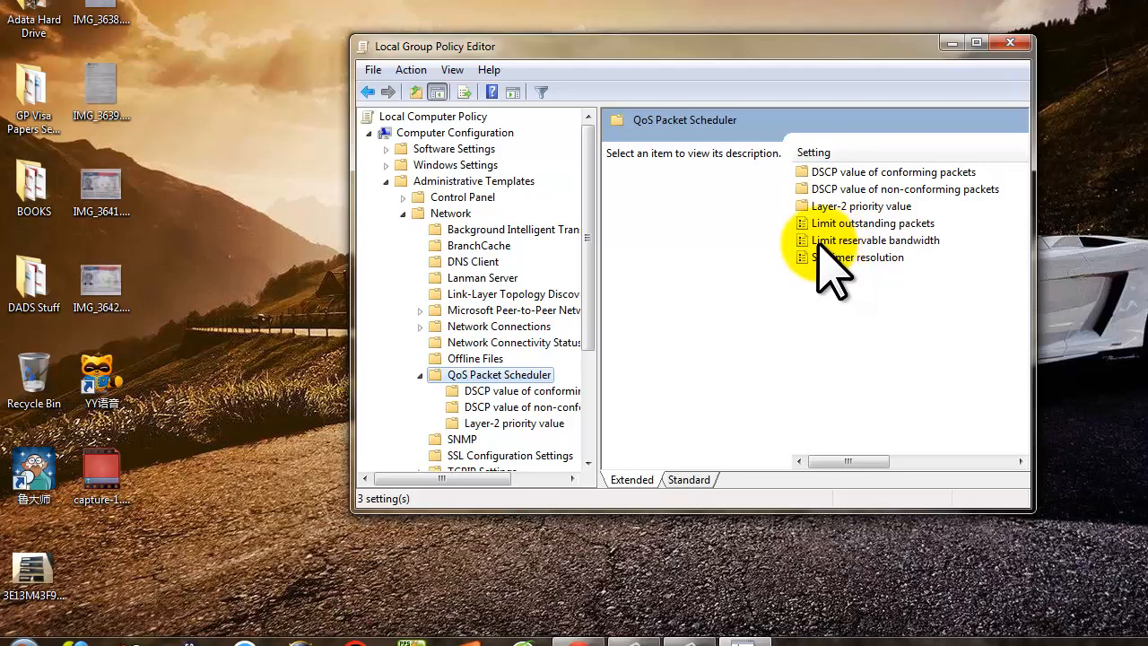
{"action": "left_click", "coordinate": [875, 239]}
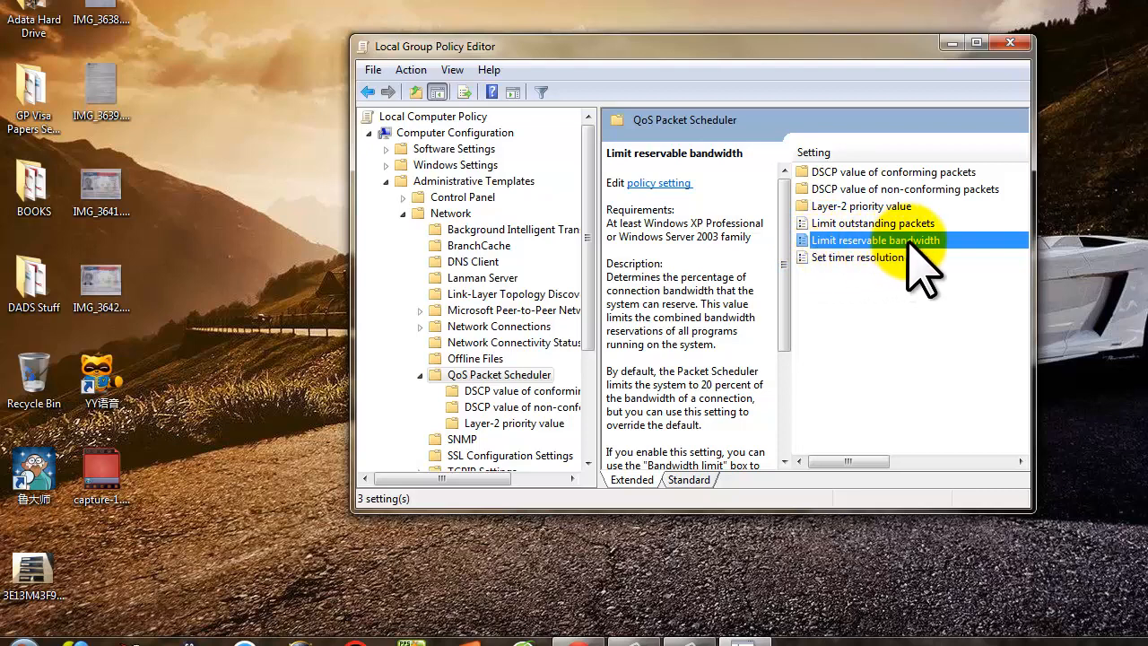
- Open Limit reservable bandwidth for editing, enabled with a 0% bandwidth limit
{"action": "right_click", "coordinate": [876, 239]}
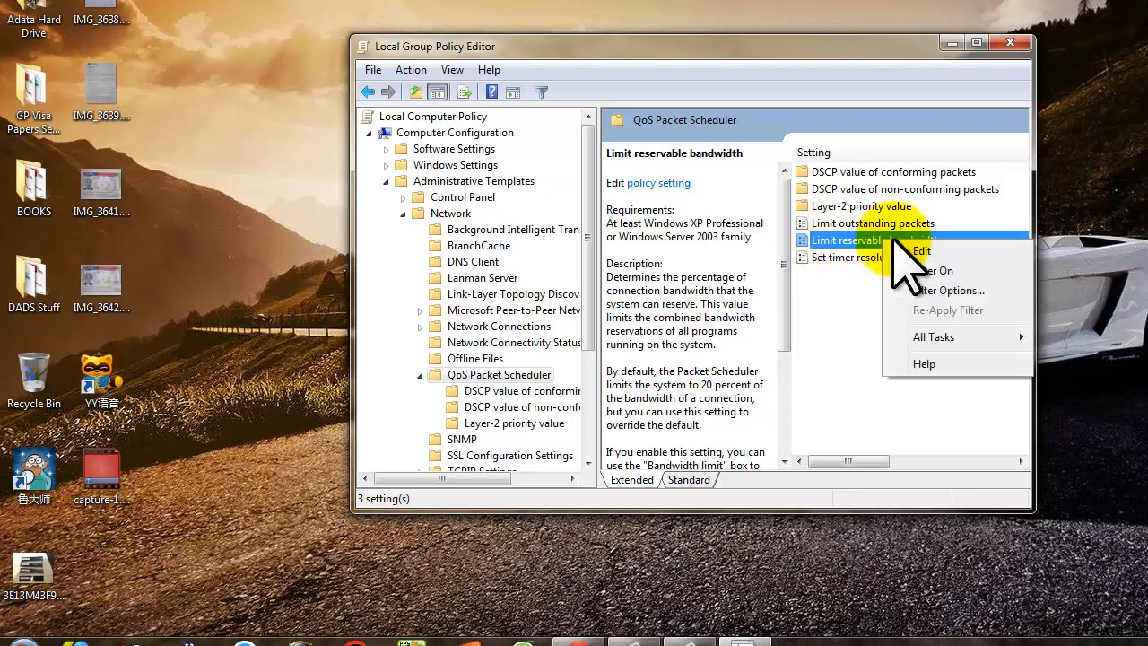
{"action": "left_click", "coordinate": [922, 250]}
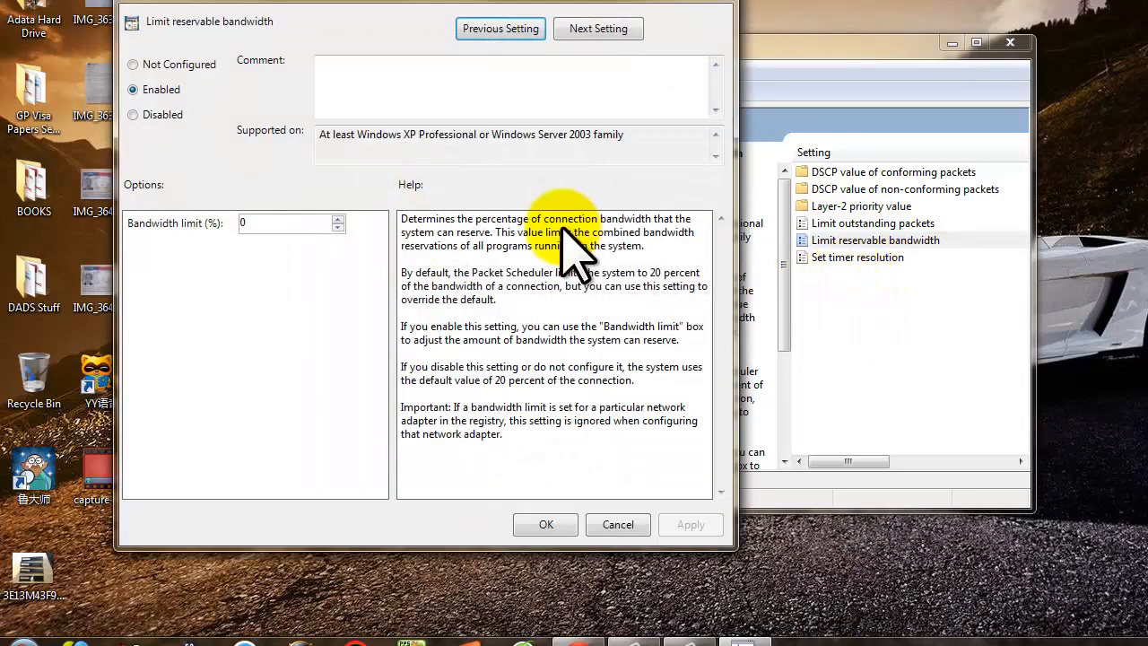
{"action": "mouse_move", "coordinate": [336, 211]}
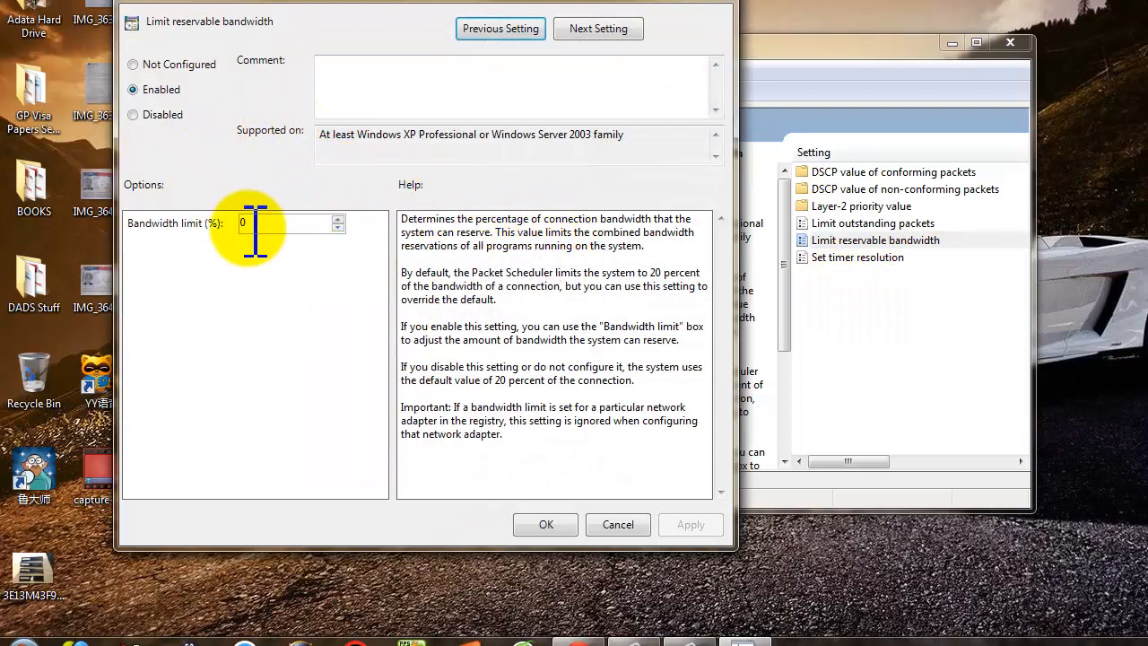
{"action": "mouse_move", "coordinate": [291, 341]}
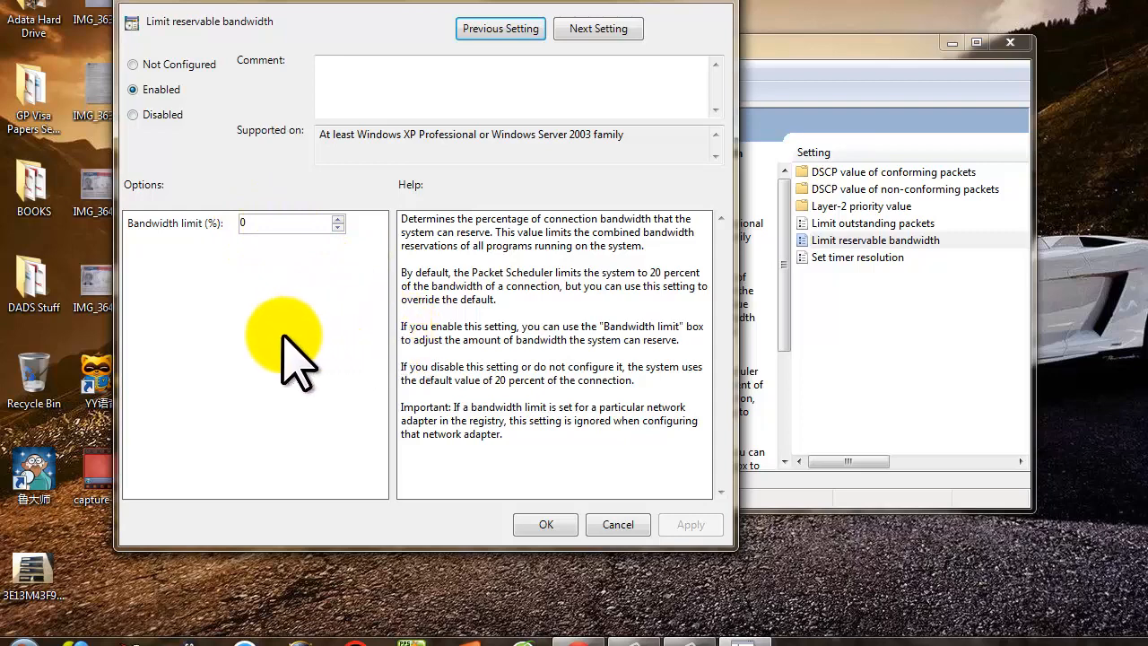
{"action": "mouse_move", "coordinate": [377, 188]}
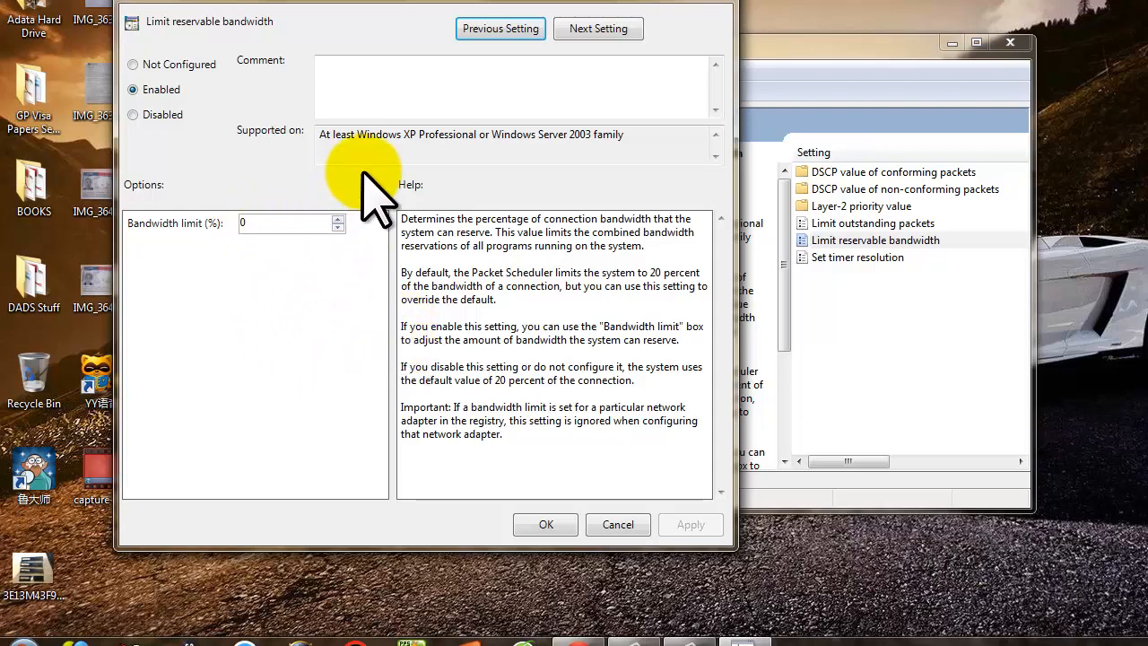
{"action": "mouse_move", "coordinate": [366, 201]}
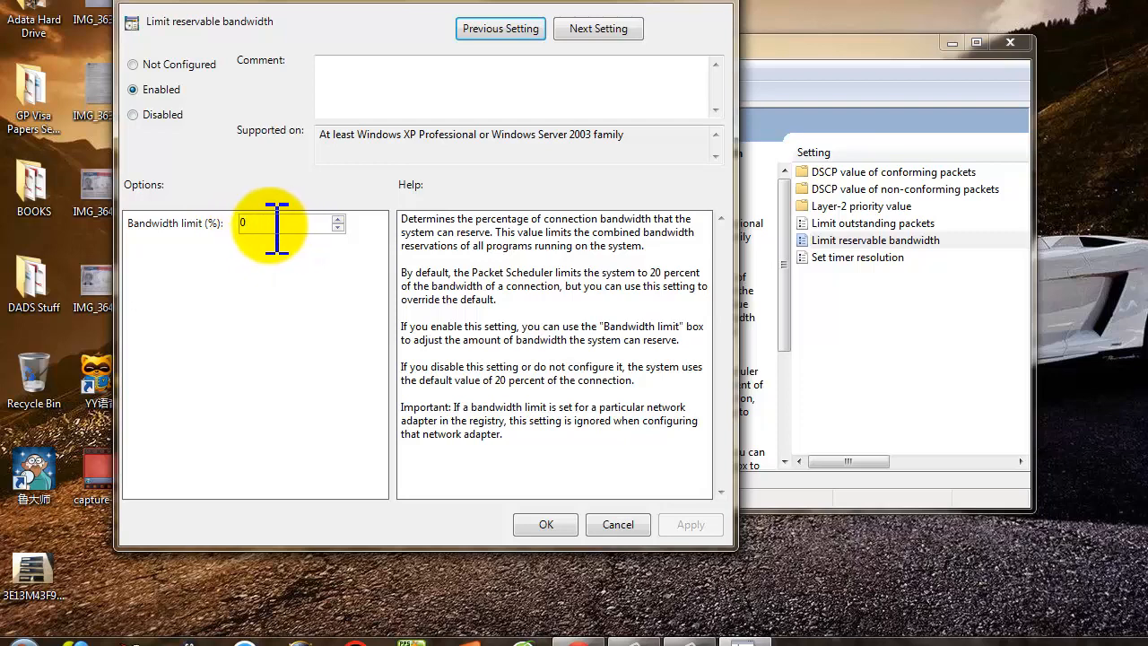
{"action": "mouse_move", "coordinate": [133, 90]}
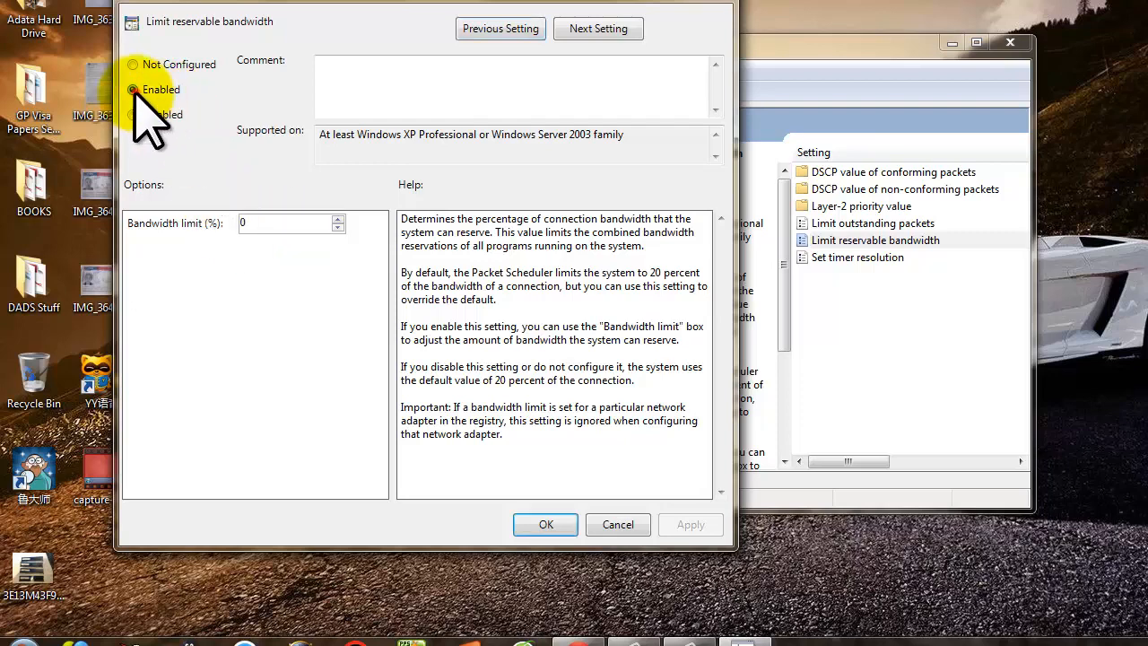
{"action": "mouse_move", "coordinate": [175, 197]}
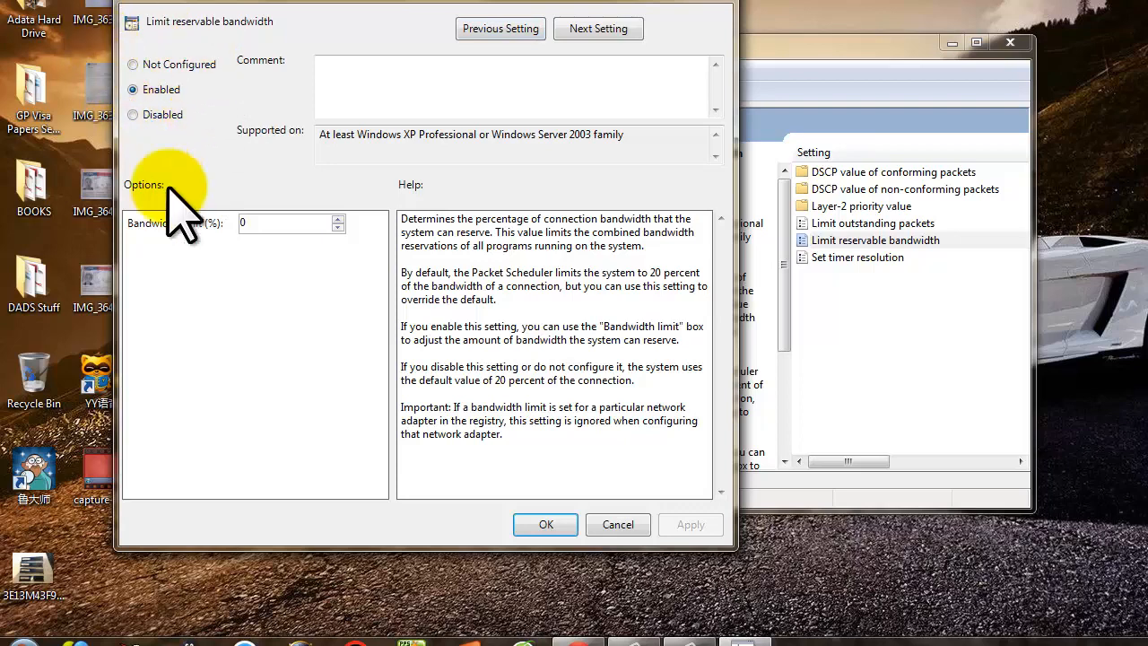
{"action": "mouse_move", "coordinate": [215, 207]}
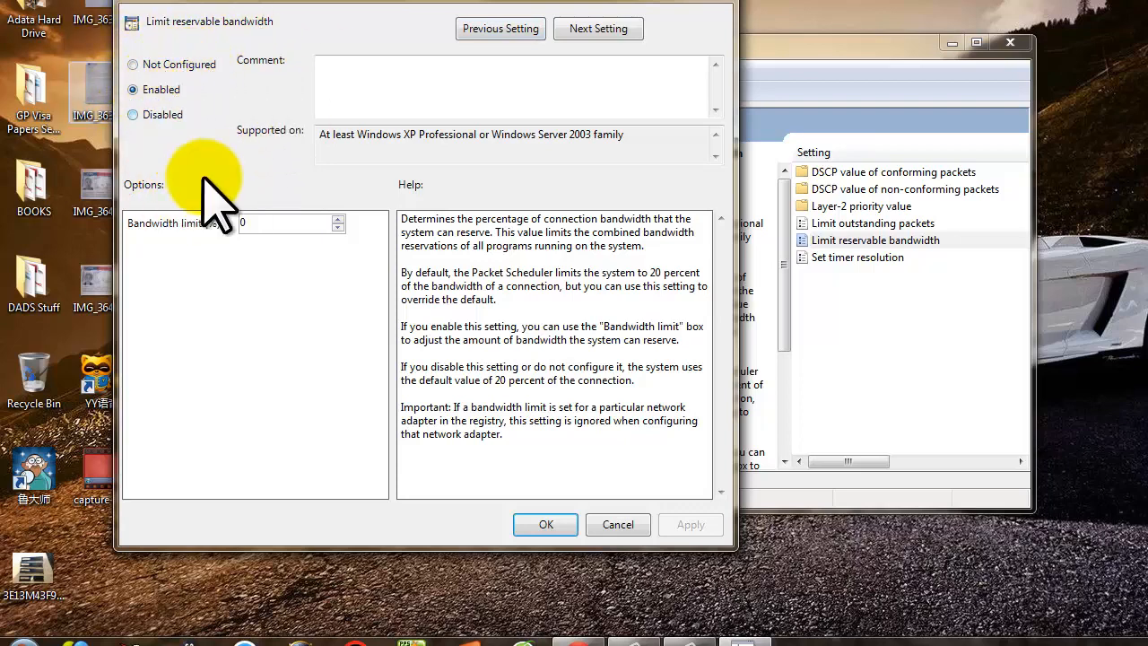
{"action": "mouse_move", "coordinate": [238, 331]}
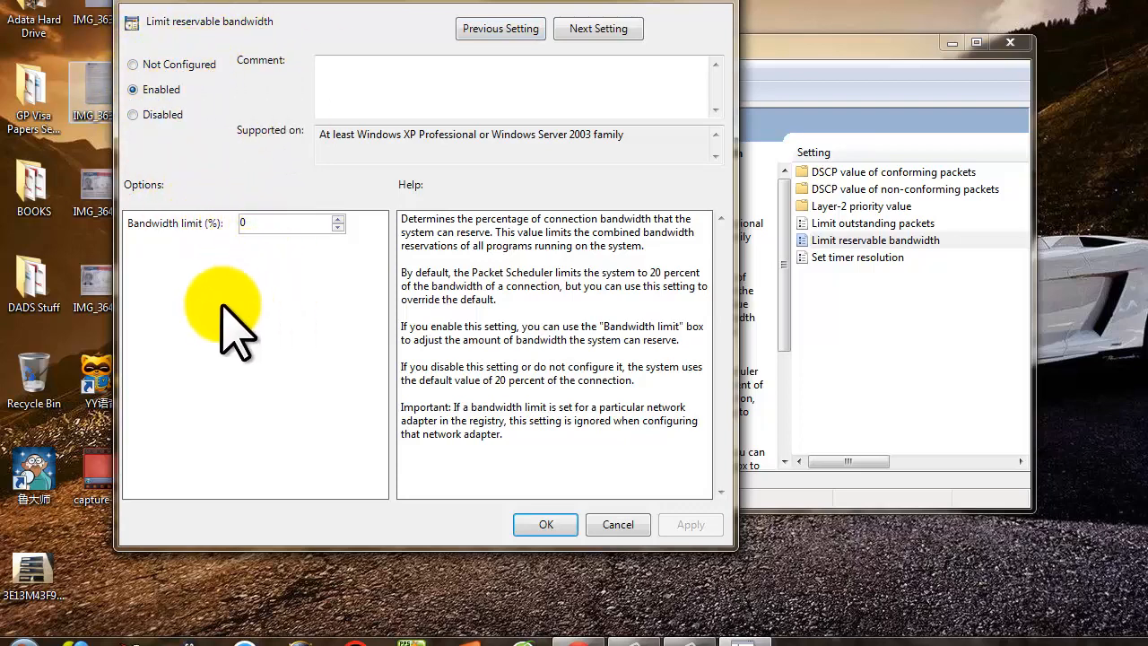
{"action": "mouse_move", "coordinate": [448, 367]}
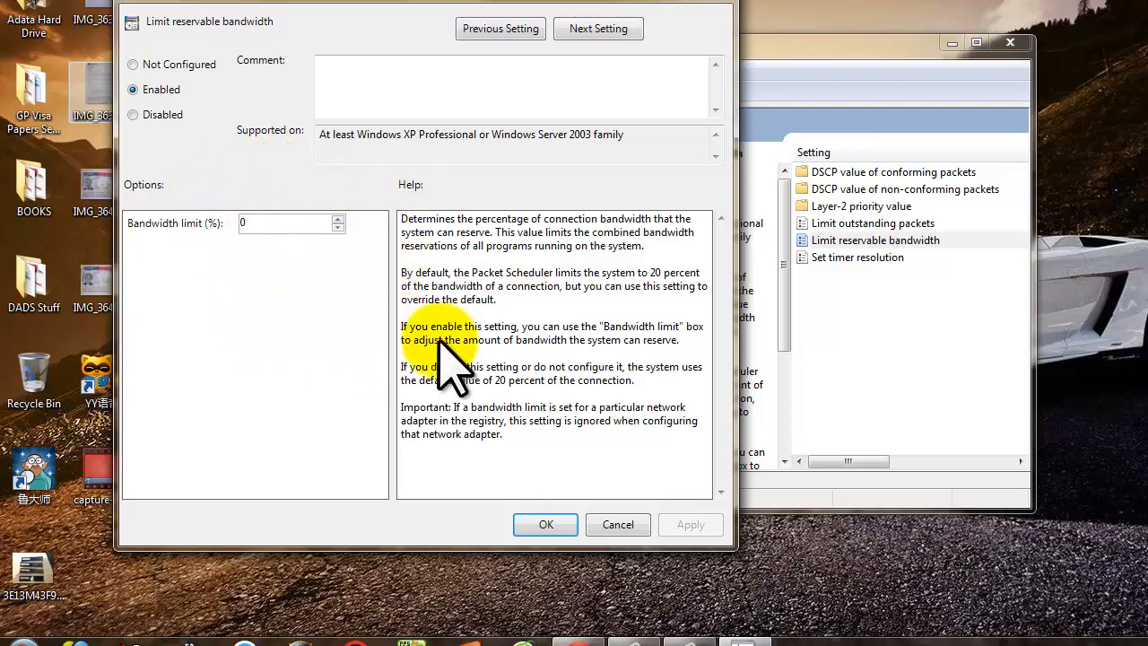
{"action": "mouse_move", "coordinate": [296, 233]}
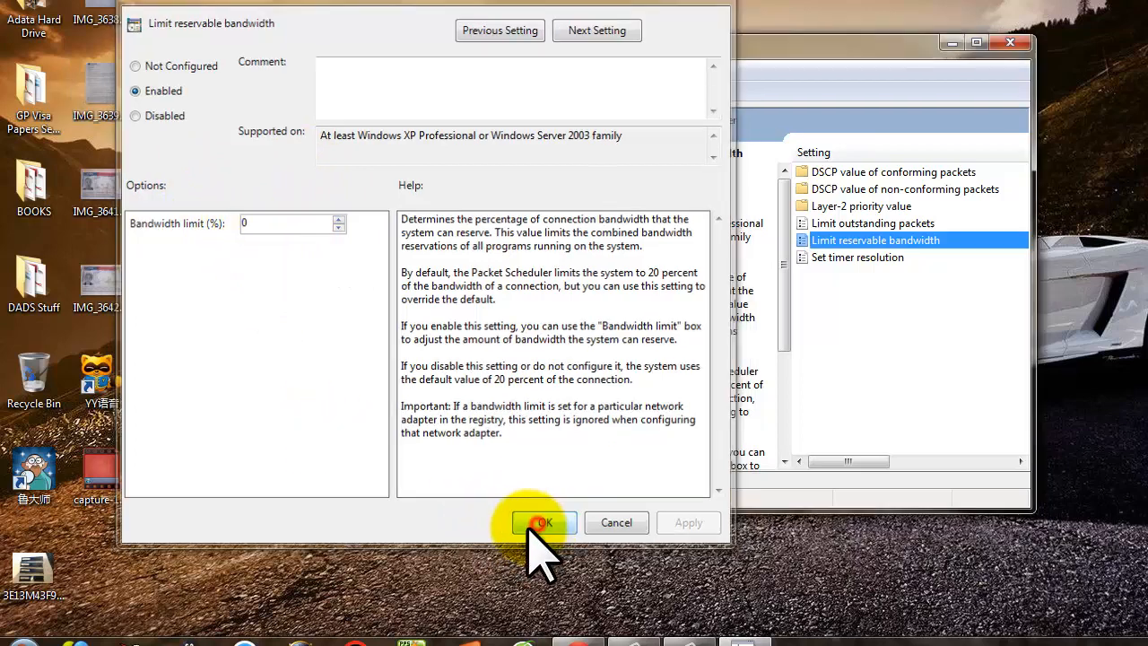
- Confirm the enabled 0% bandwidth limit policy and close the Local Group Policy Editor
{"action": "left_click", "coordinate": [541, 523]}
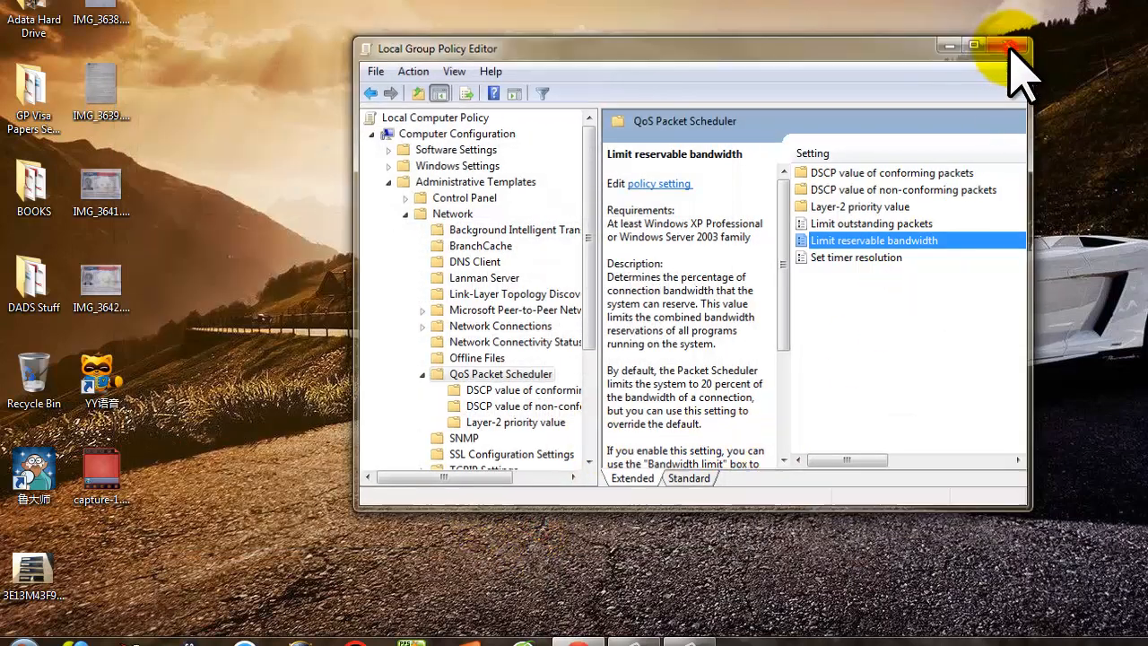
{"action": "left_click", "coordinate": [1013, 45]}
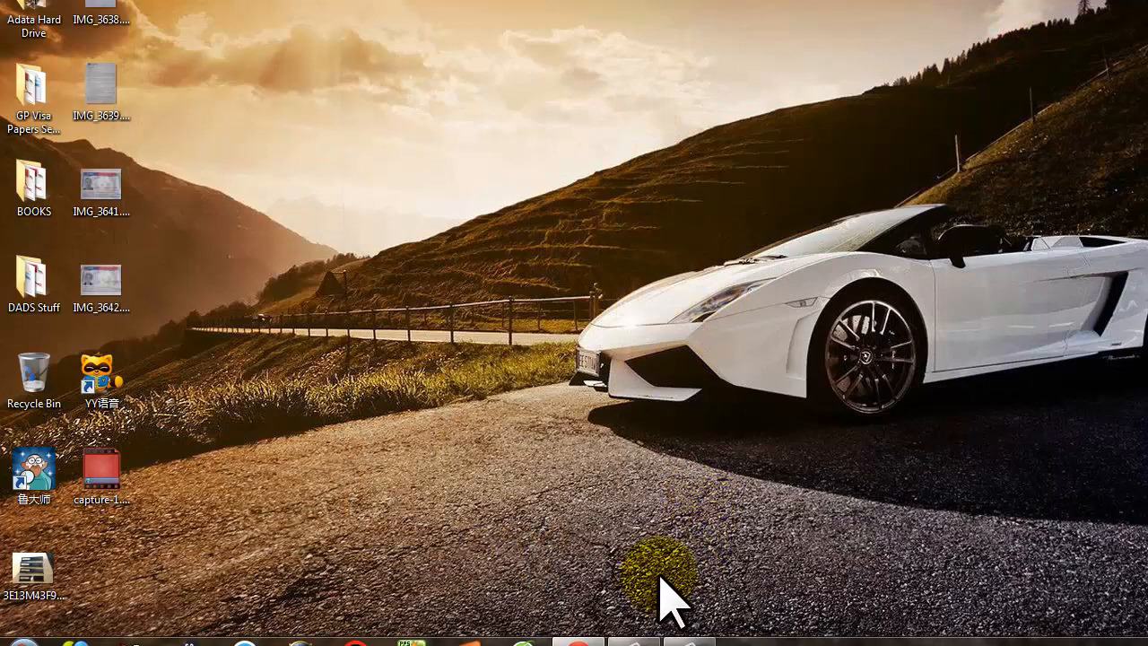
{"action": "mouse_move", "coordinate": [682, 610]}
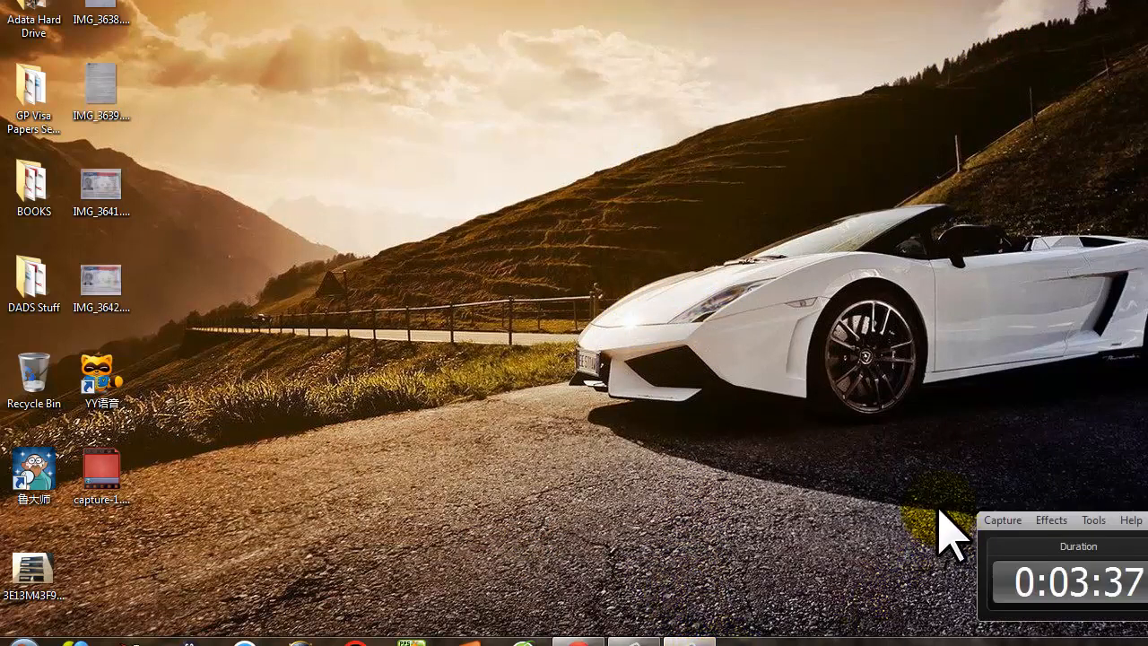
{"action": "mouse_move", "coordinate": [932, 525]}
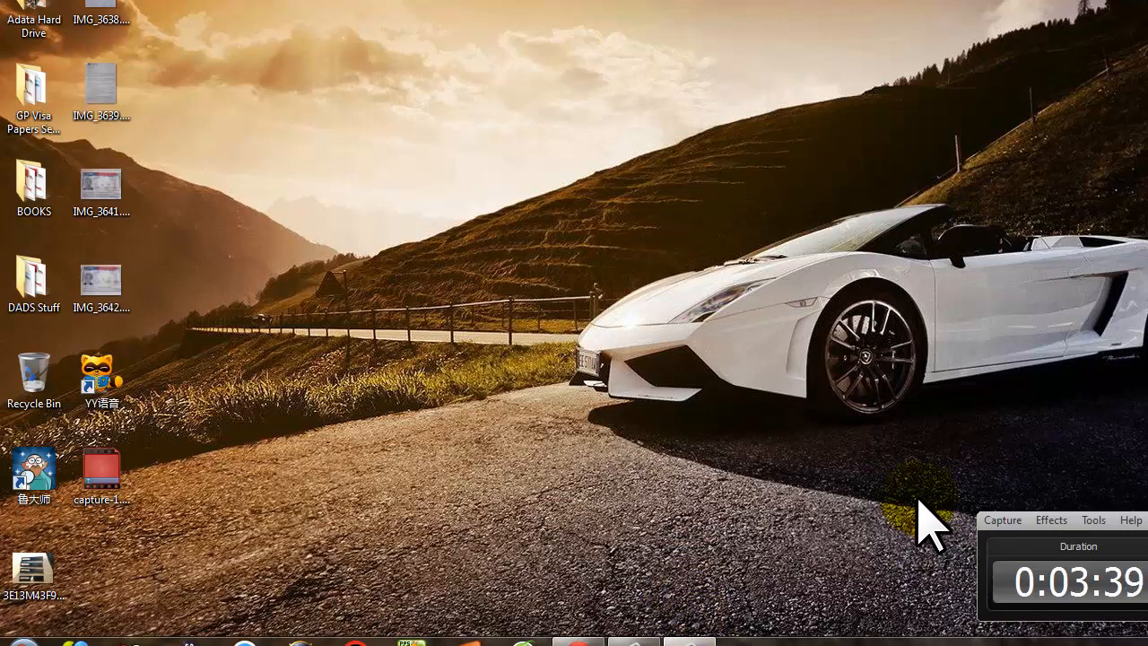